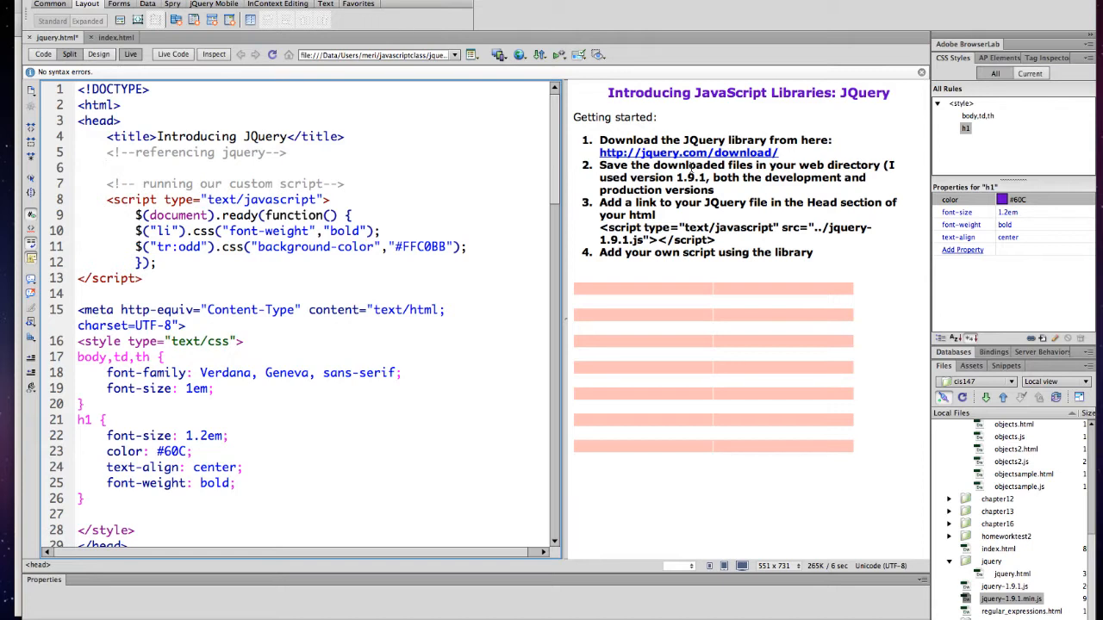
# - Switch from Dreamweaver's jQuery page to Chrome and bring up a new empty tab
pyautogui.click(106, 167)
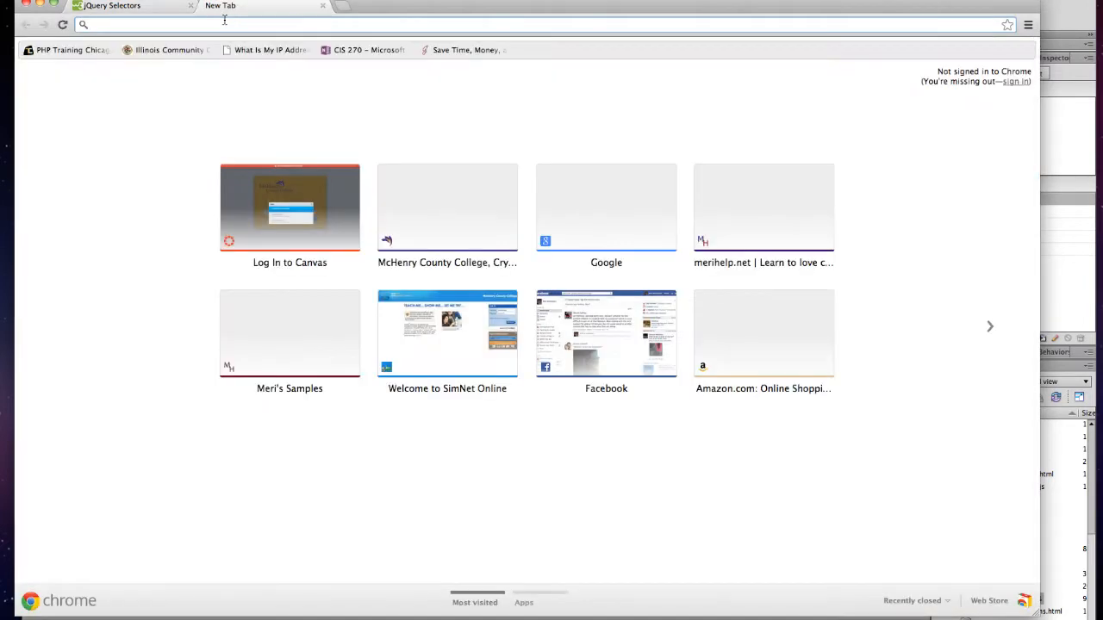
# - Go to jquery.com and continue to its Download page listing the 1.9.1 files
pyautogui.write('jquery.com')
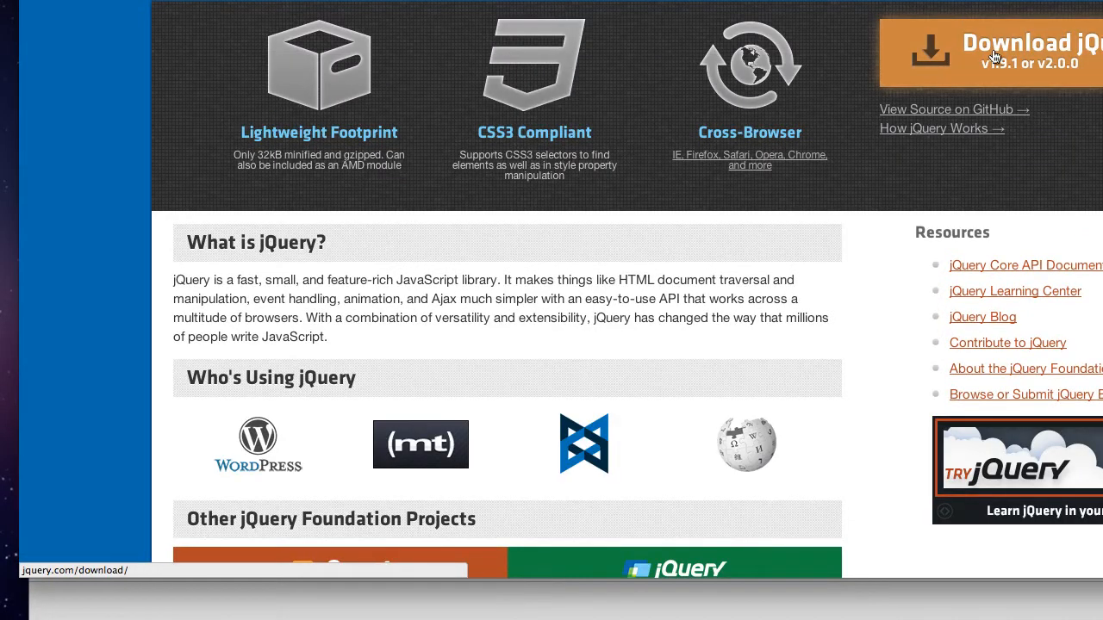
pyautogui.click(991, 54)
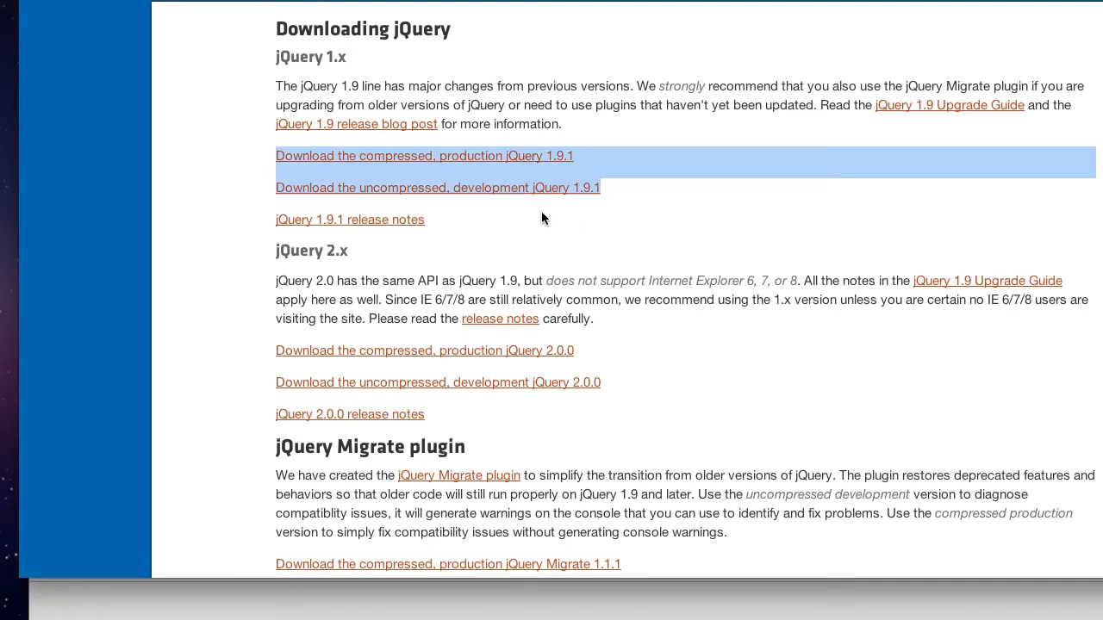
pyautogui.moveTo(538, 193)
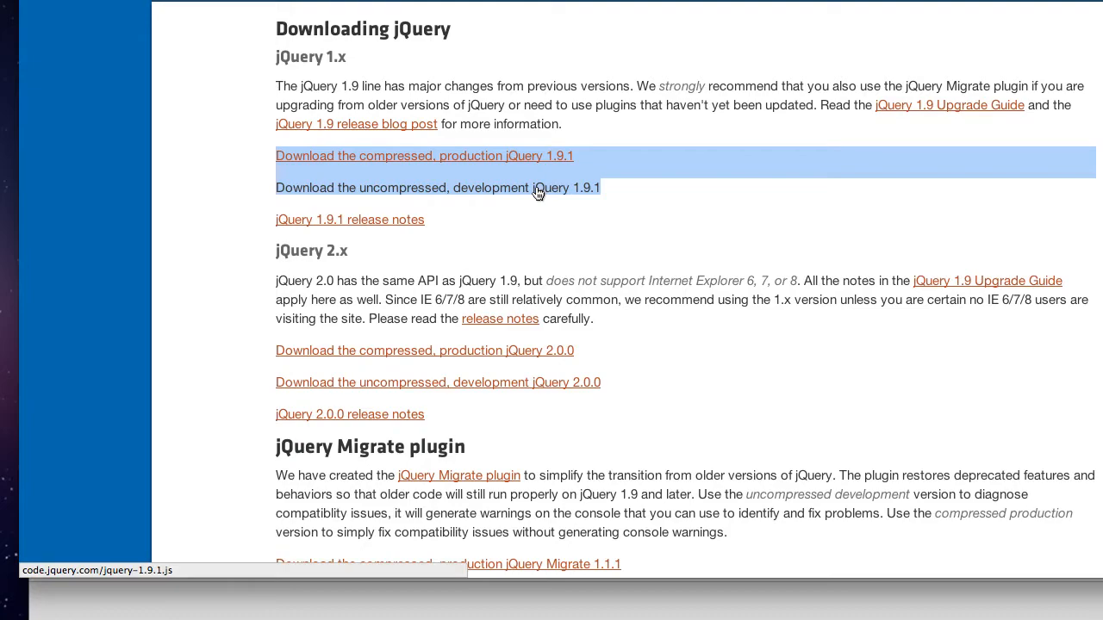
pyautogui.moveTo(517, 164)
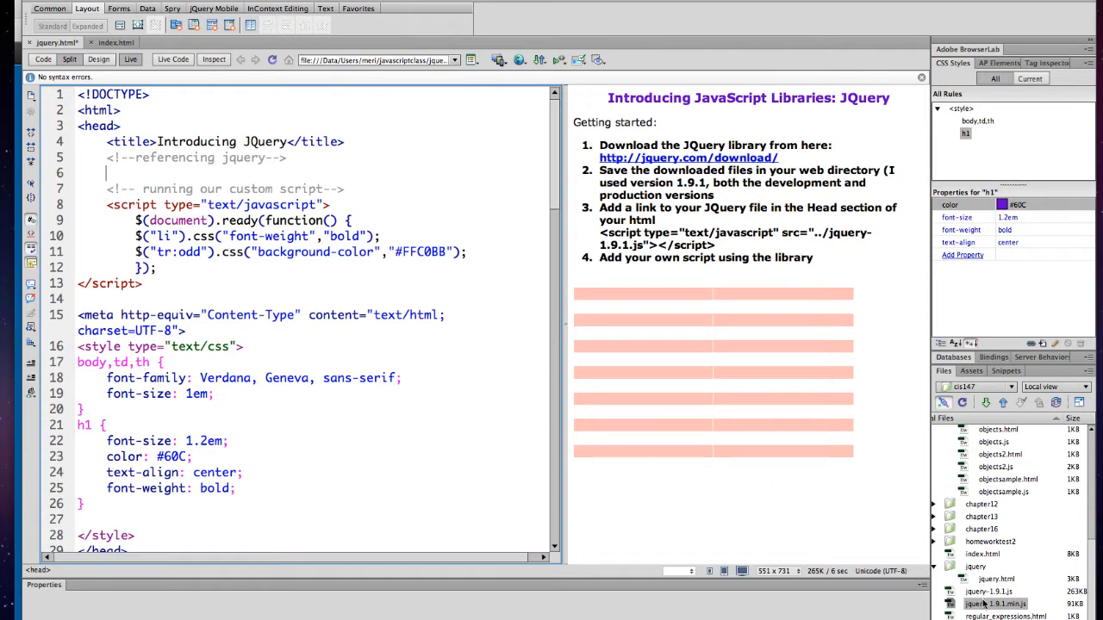
pyautogui.moveTo(986, 605)
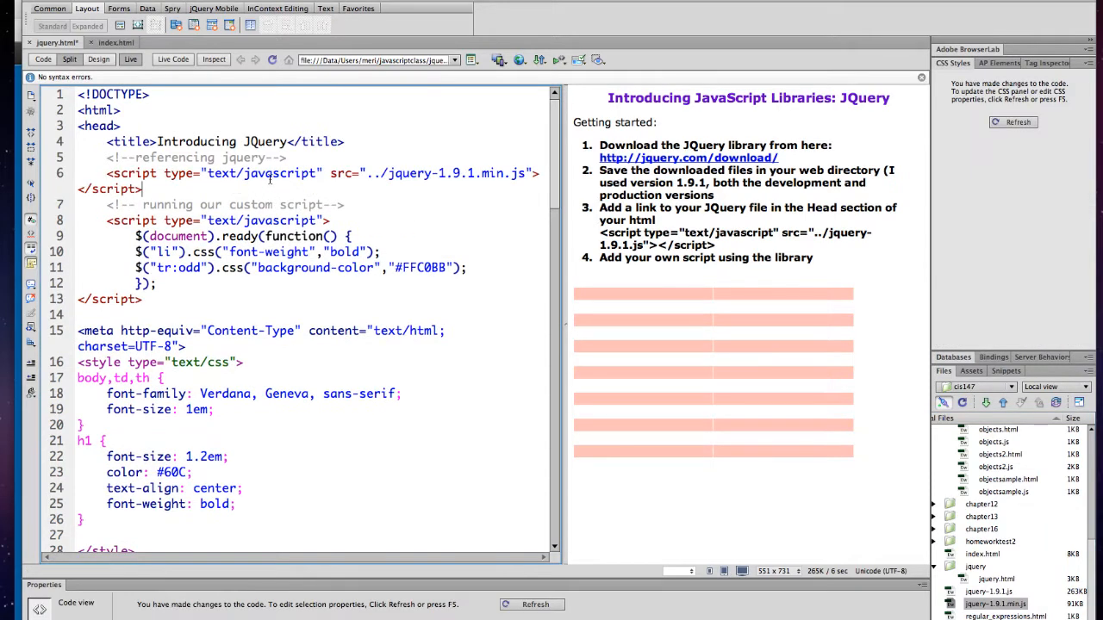
pyautogui.moveTo(355, 182)
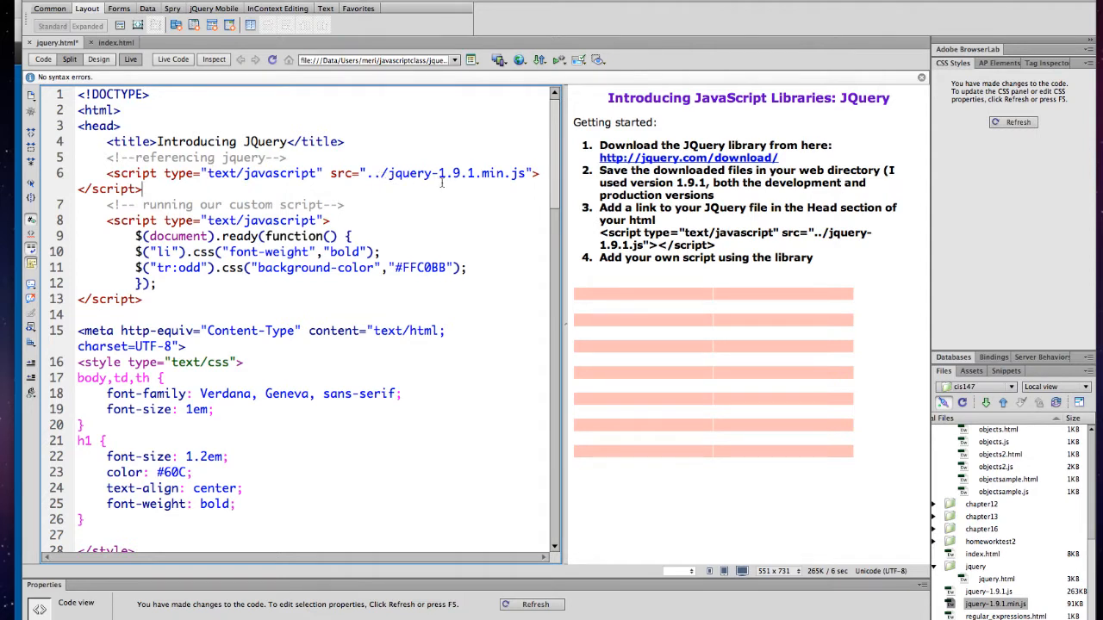
pyautogui.moveTo(844, 392)
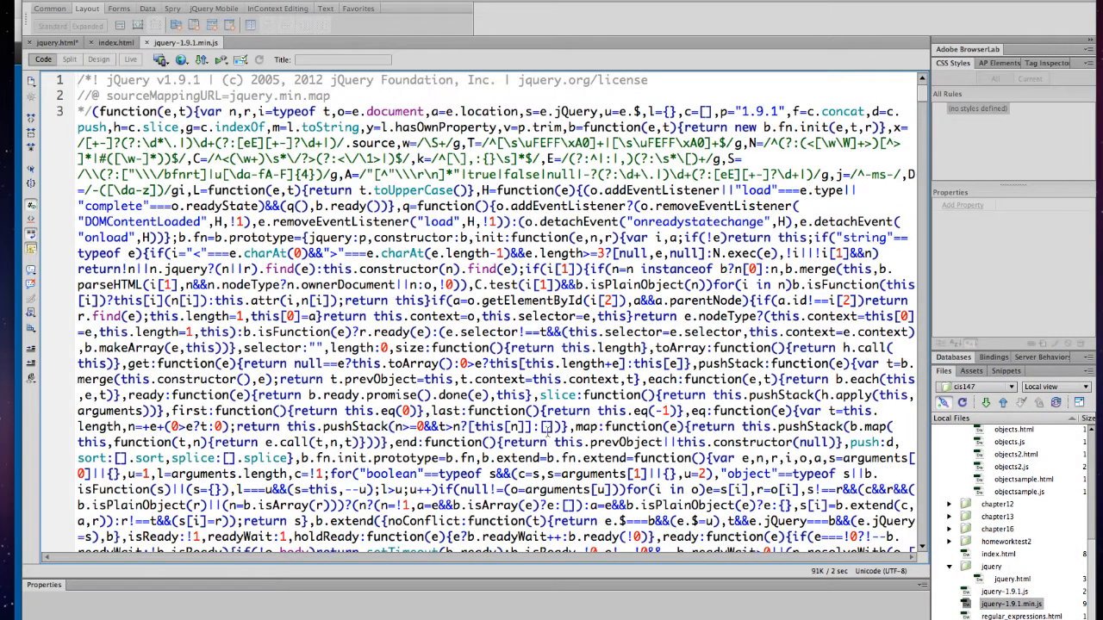
# - Load jquery-1.9.1.js from the Files panel and page through its uncompressed source
pyautogui.scroll(-3)
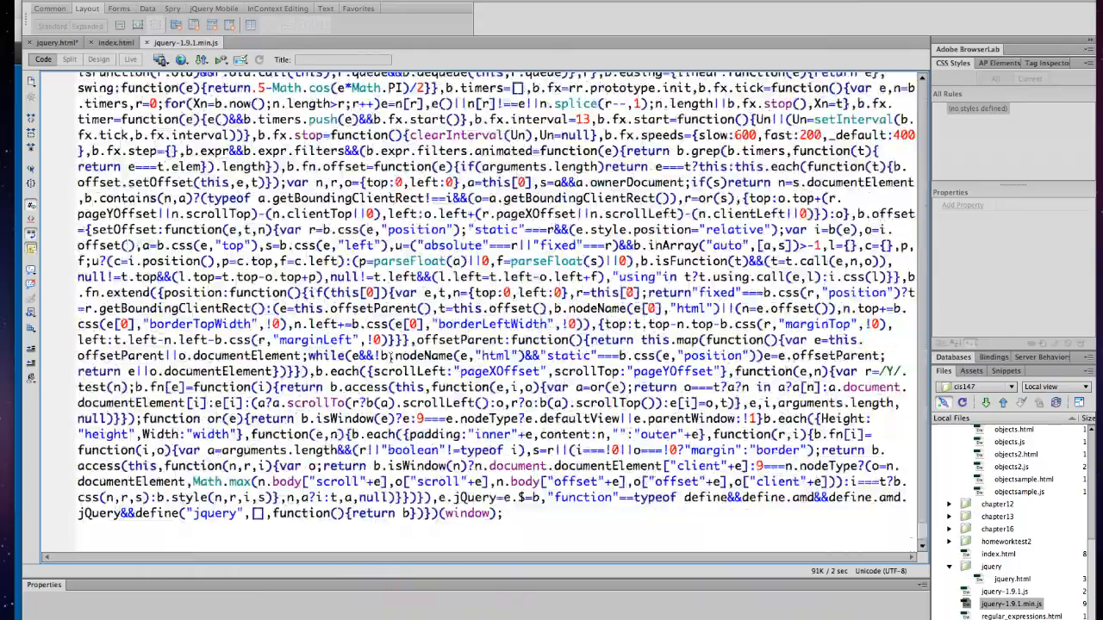
pyautogui.scroll(-3)
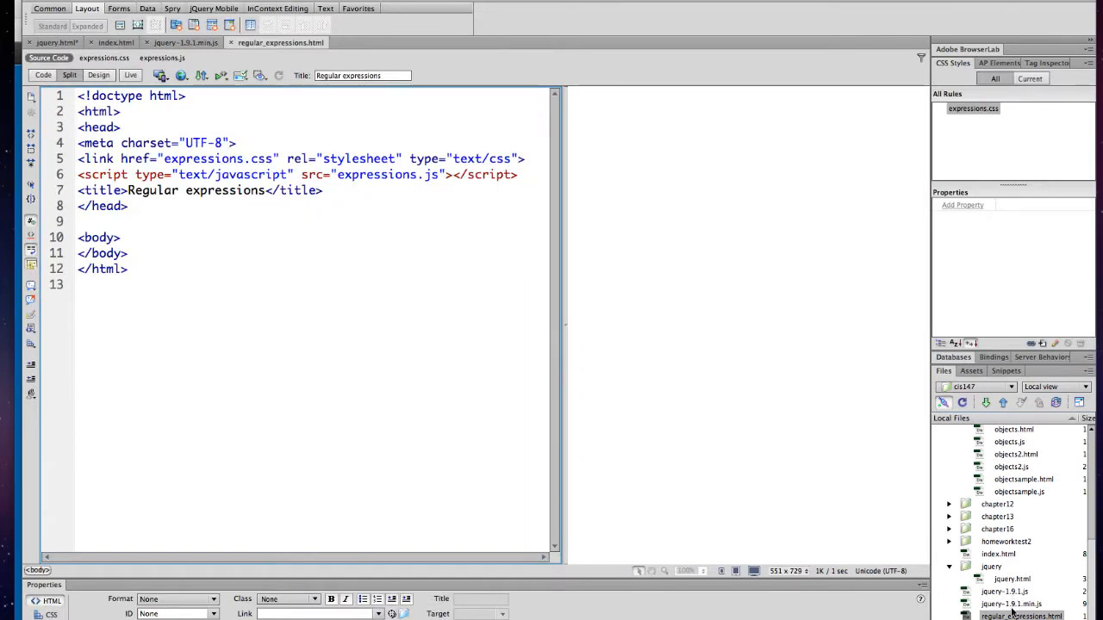
pyautogui.doubleClick(1003, 591)
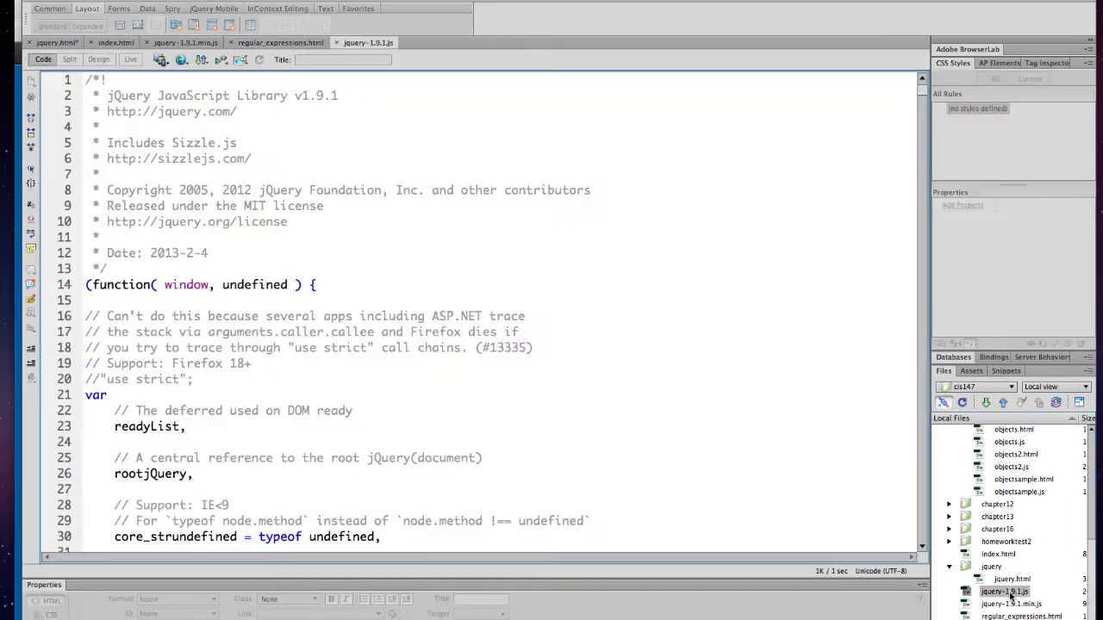
pyautogui.scroll(-3)
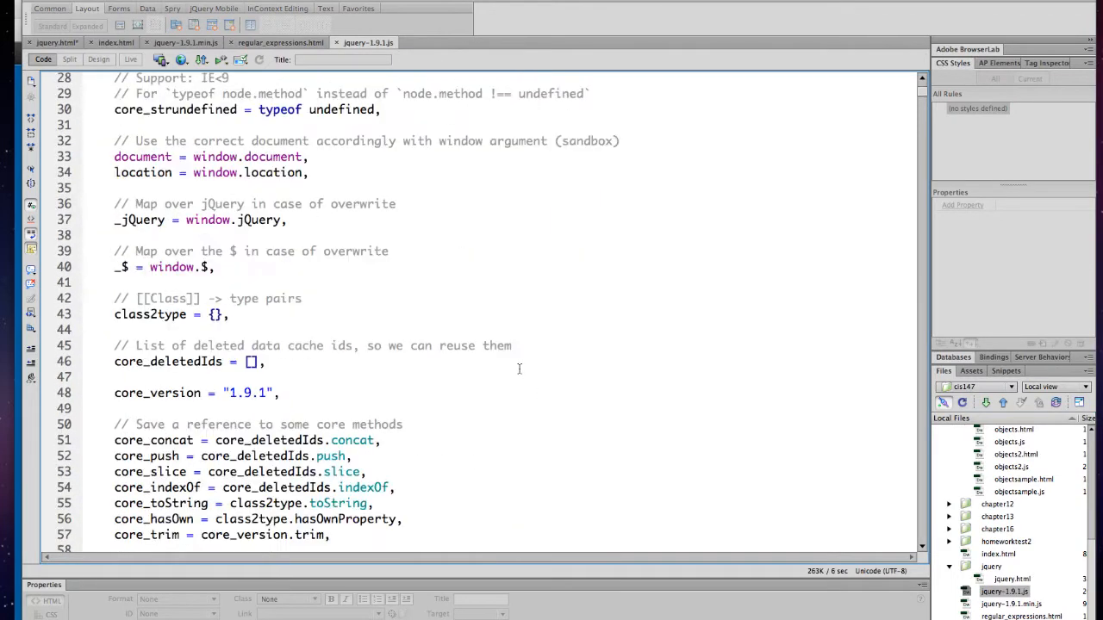
pyautogui.scroll(-3)
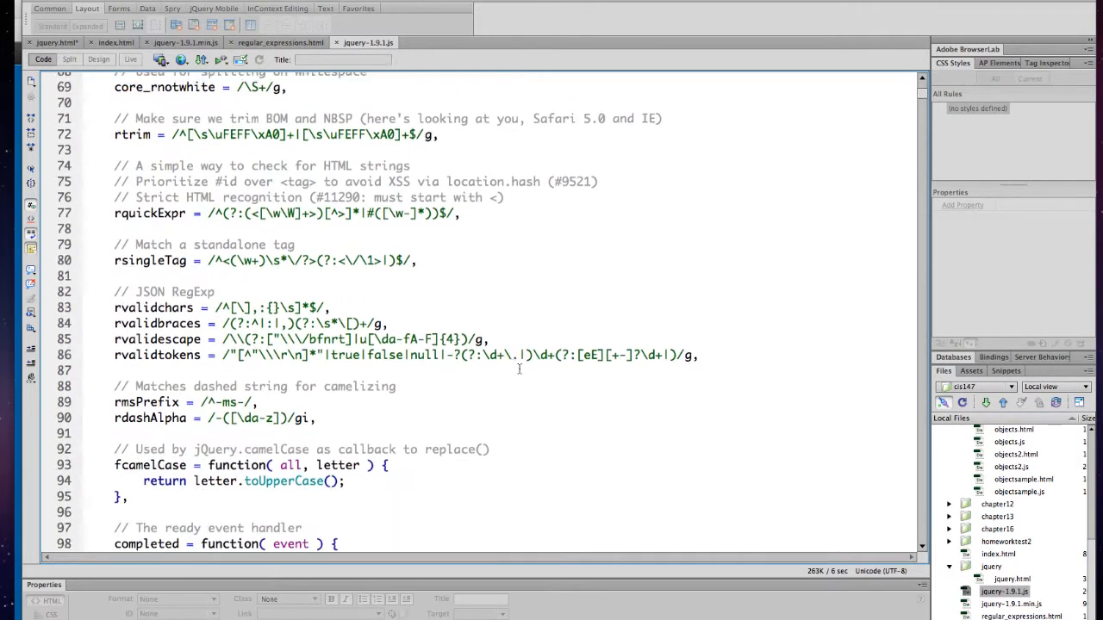
pyautogui.scroll(-3)
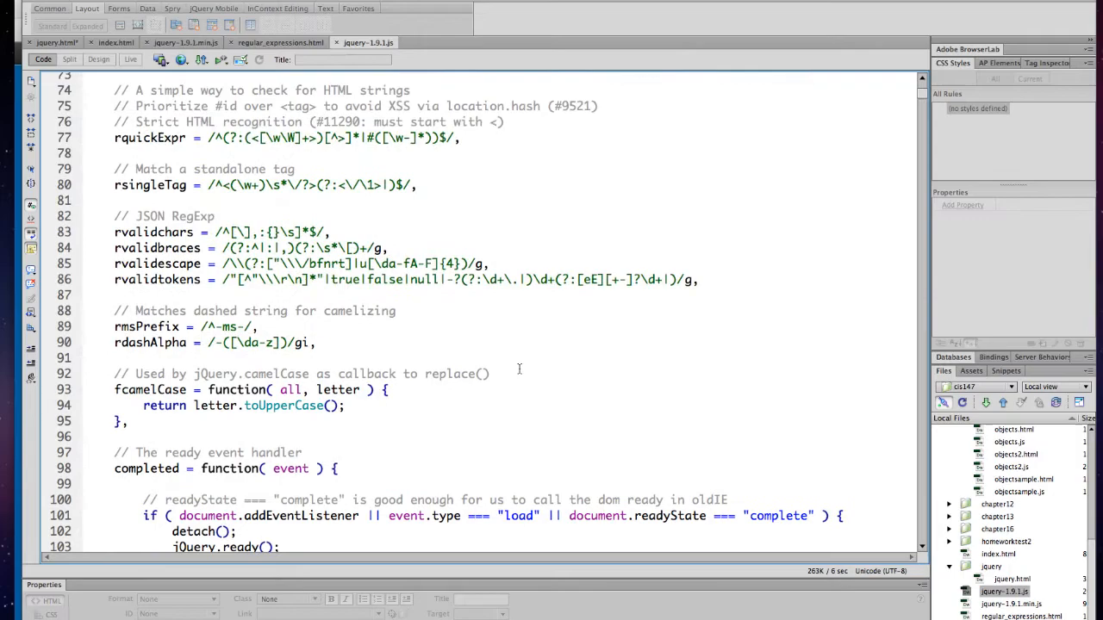
pyautogui.scroll(-3)
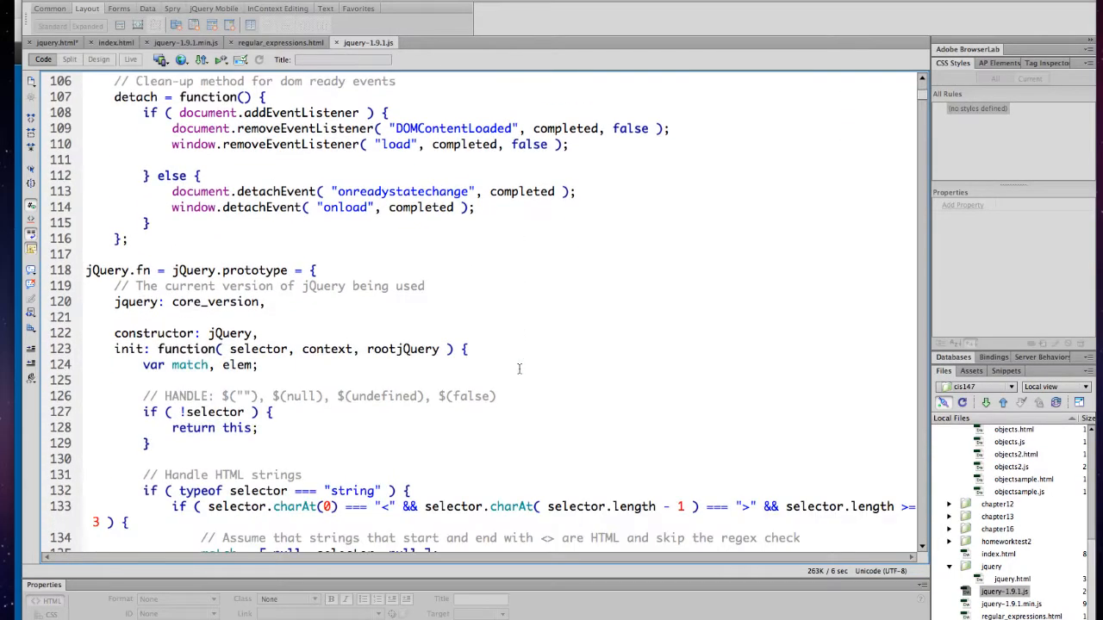
pyautogui.scroll(-3)
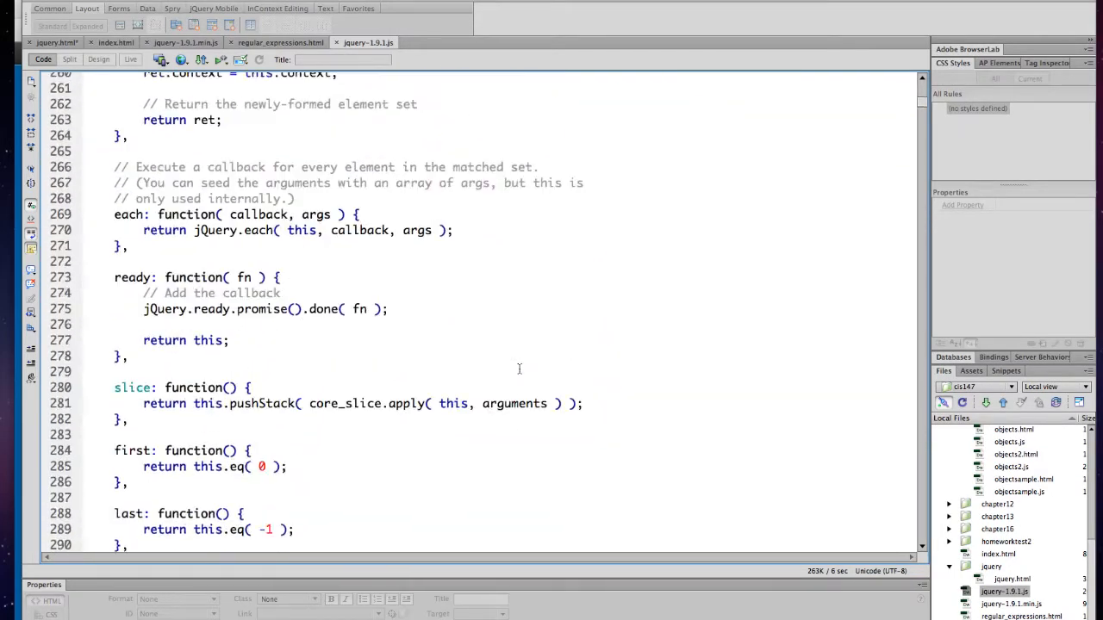
pyautogui.scroll(-3)
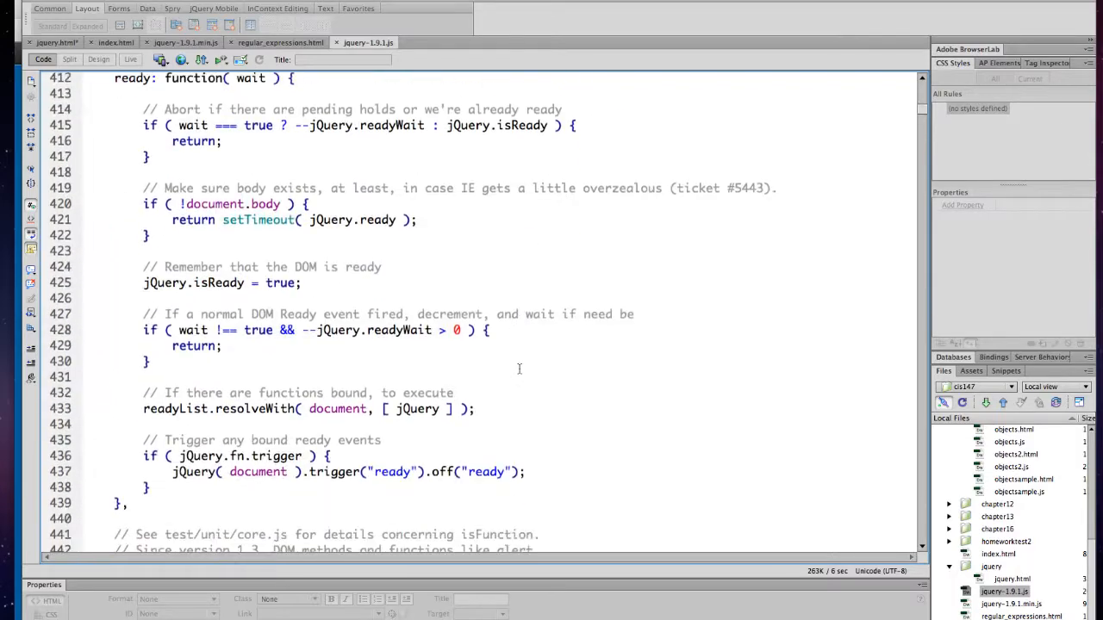
pyautogui.scroll(-3)
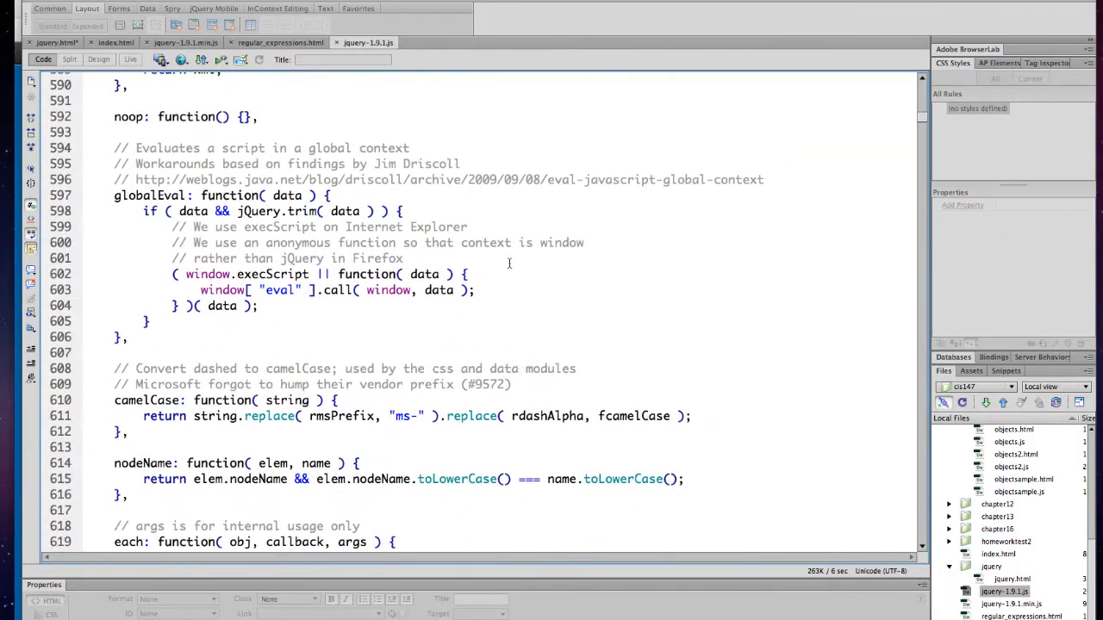
pyautogui.moveTo(365, 41)
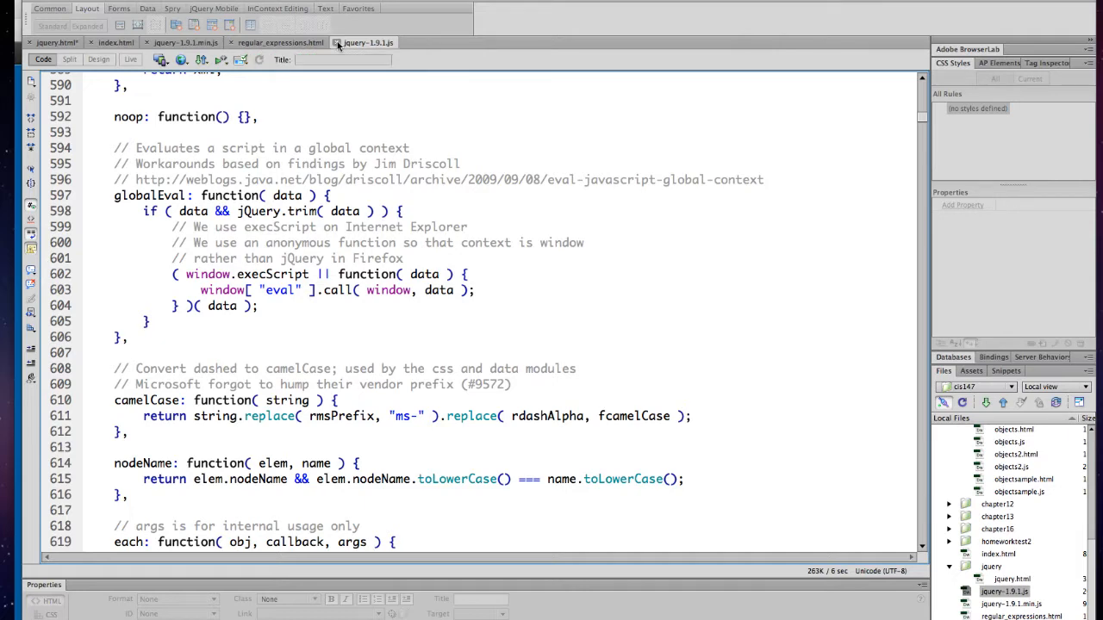
# - Return to regular_expressions.html, whose head links expressions.css and expressions.js
pyautogui.click(279, 42)
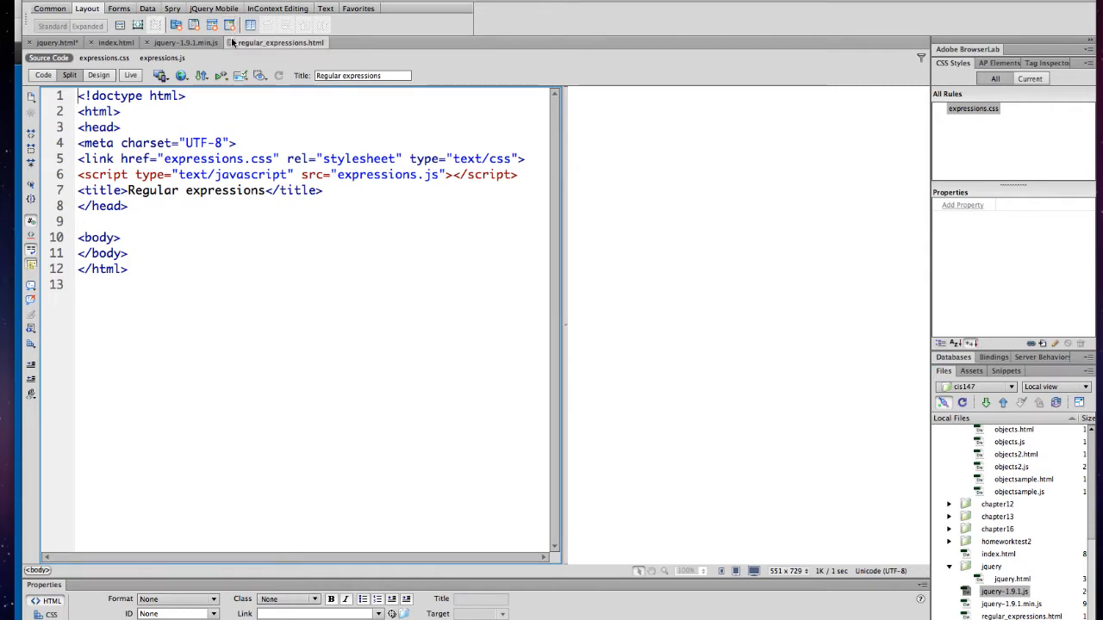
# - Show the W3Schools jQuery Install page scrolled to its Google CDN script example
pyautogui.click(184, 41)
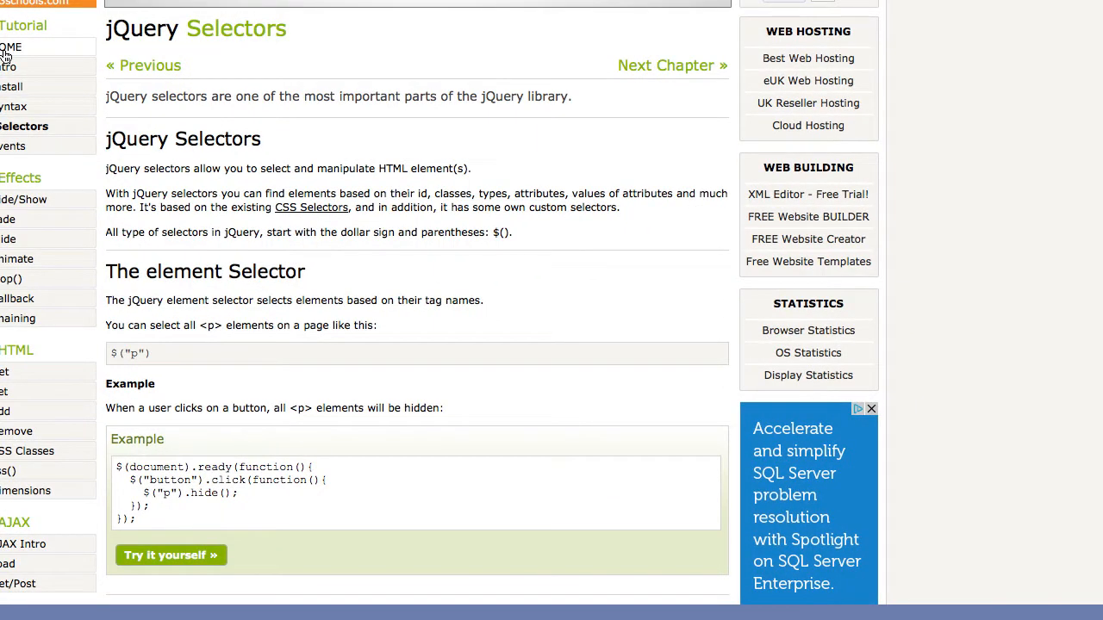
pyautogui.moveTo(10, 145)
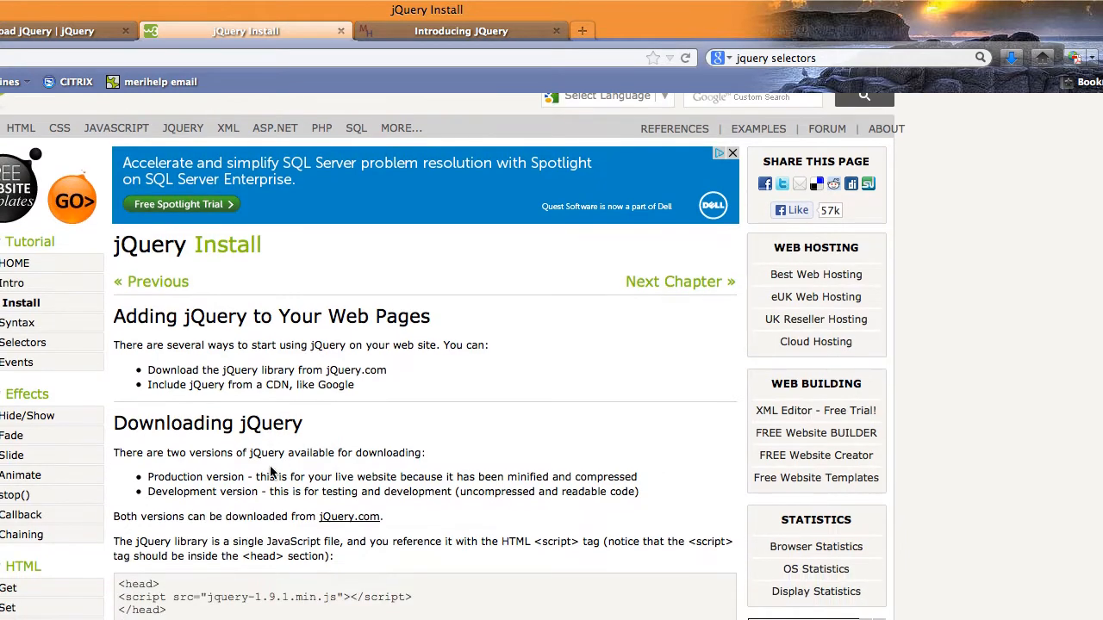
pyautogui.scroll(-3)
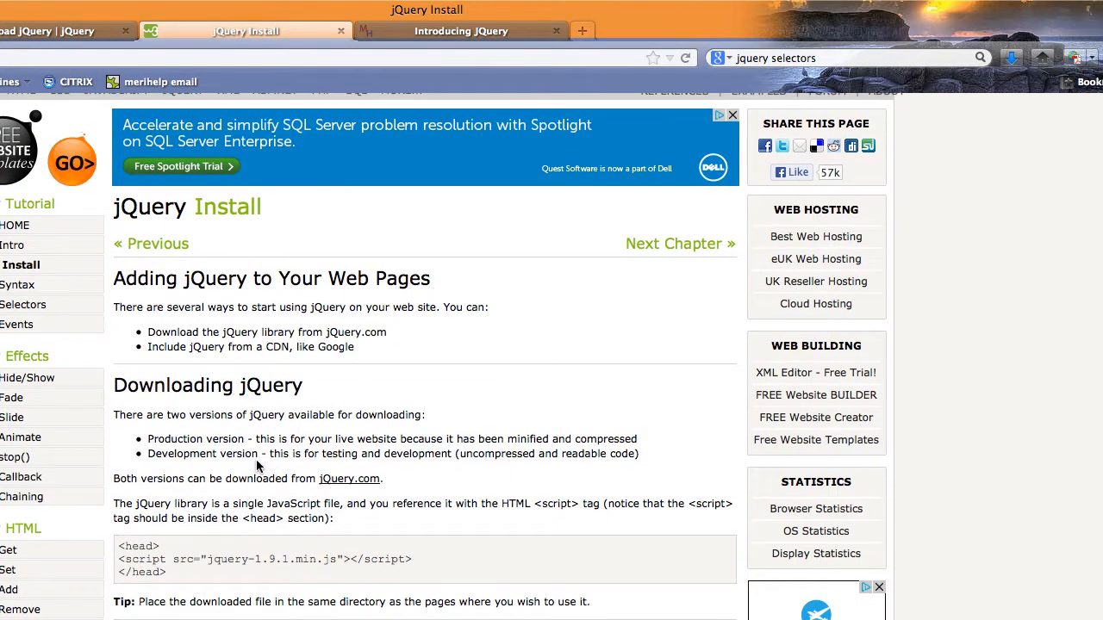
pyautogui.scroll(-3)
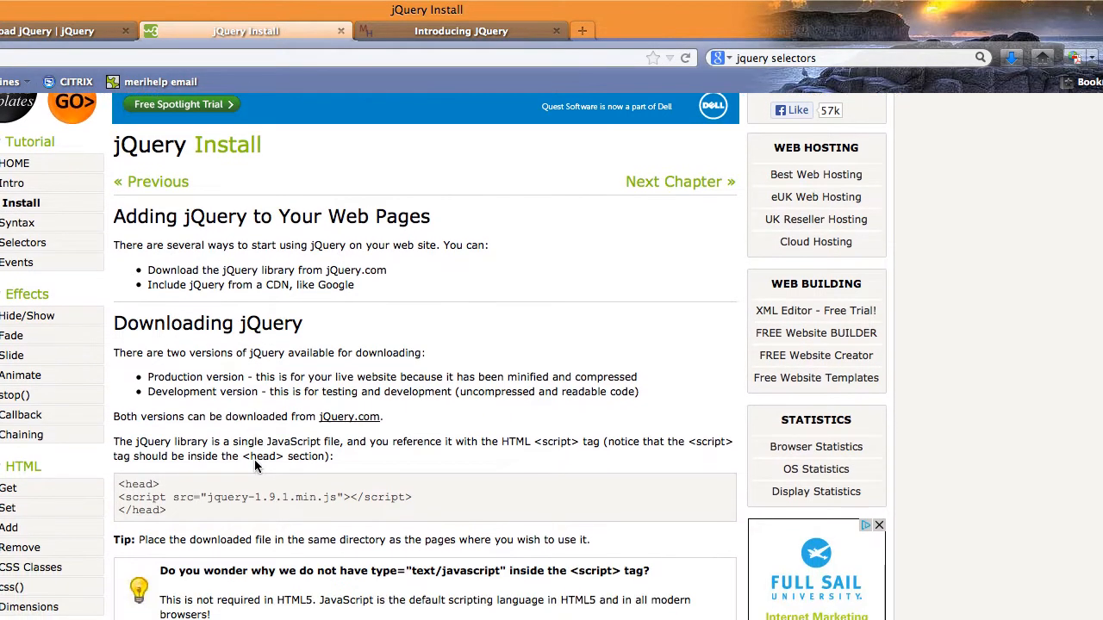
pyautogui.scroll(-3)
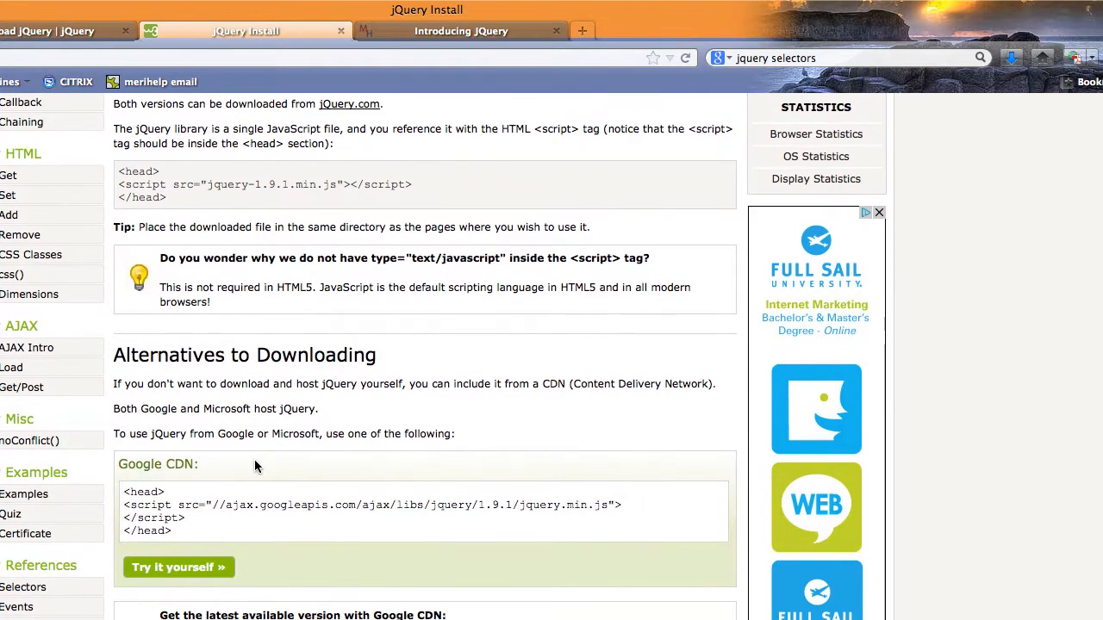
pyautogui.scroll(-3)
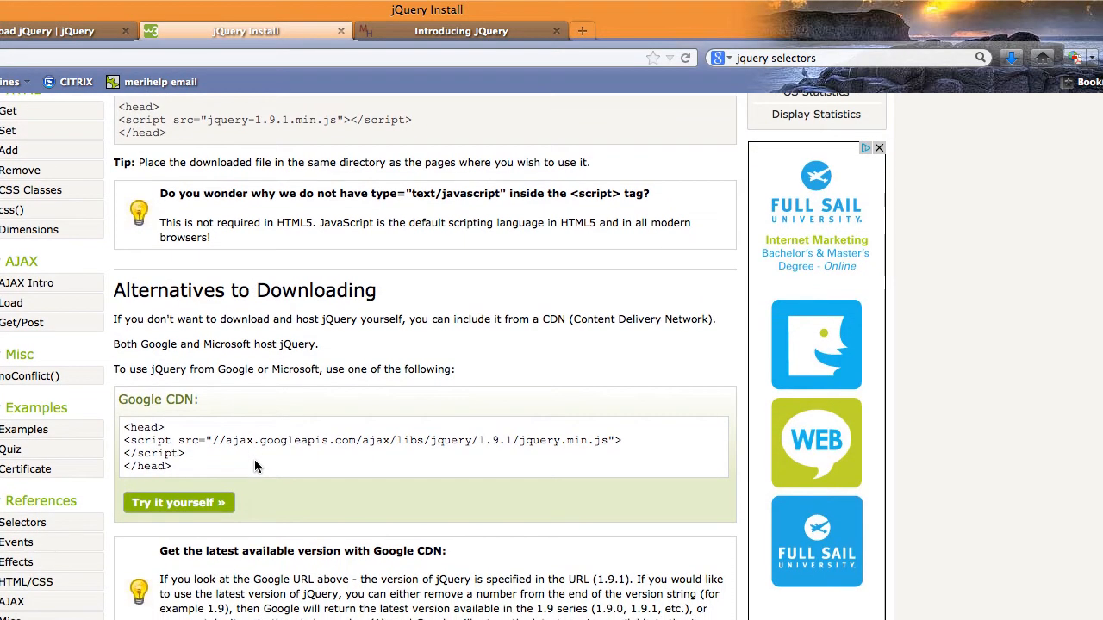
pyautogui.moveTo(193, 413)
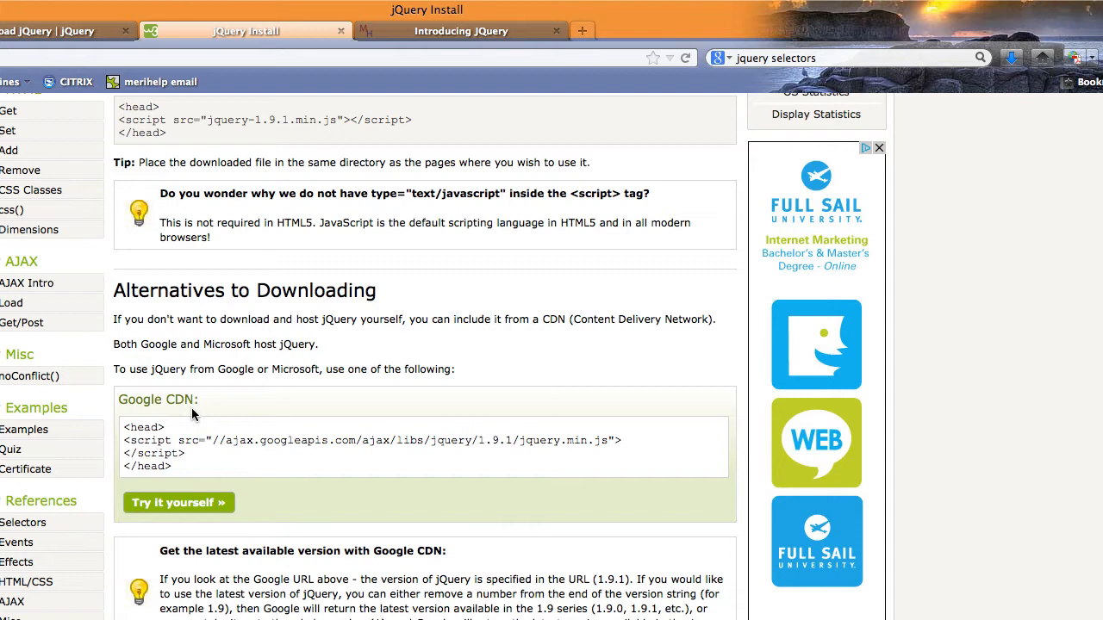
pyautogui.moveTo(245, 444)
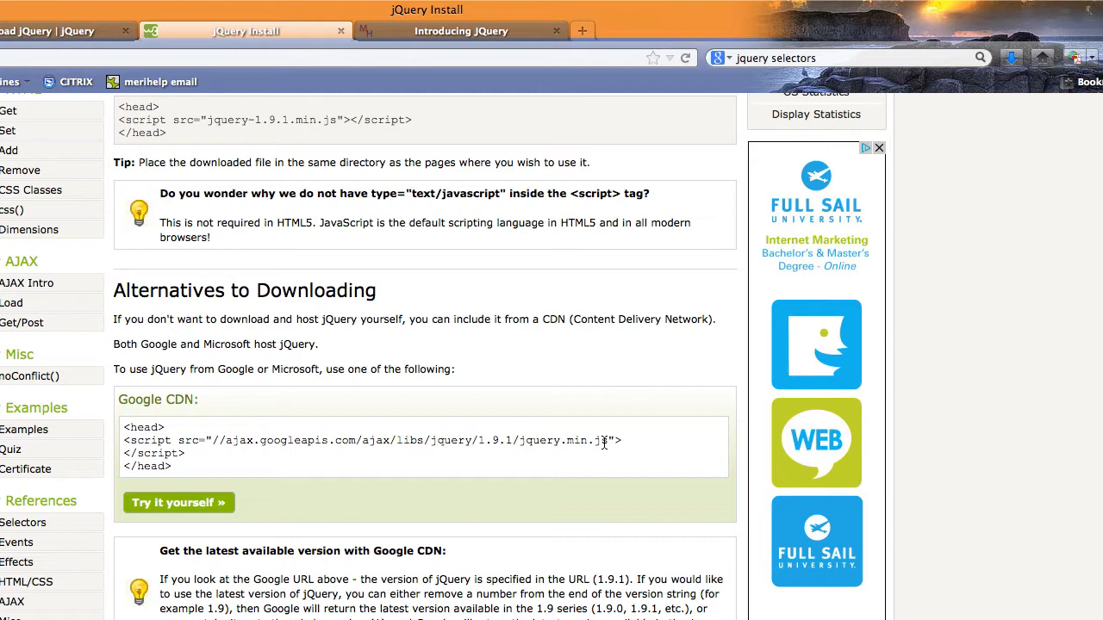
pyautogui.moveTo(565, 366)
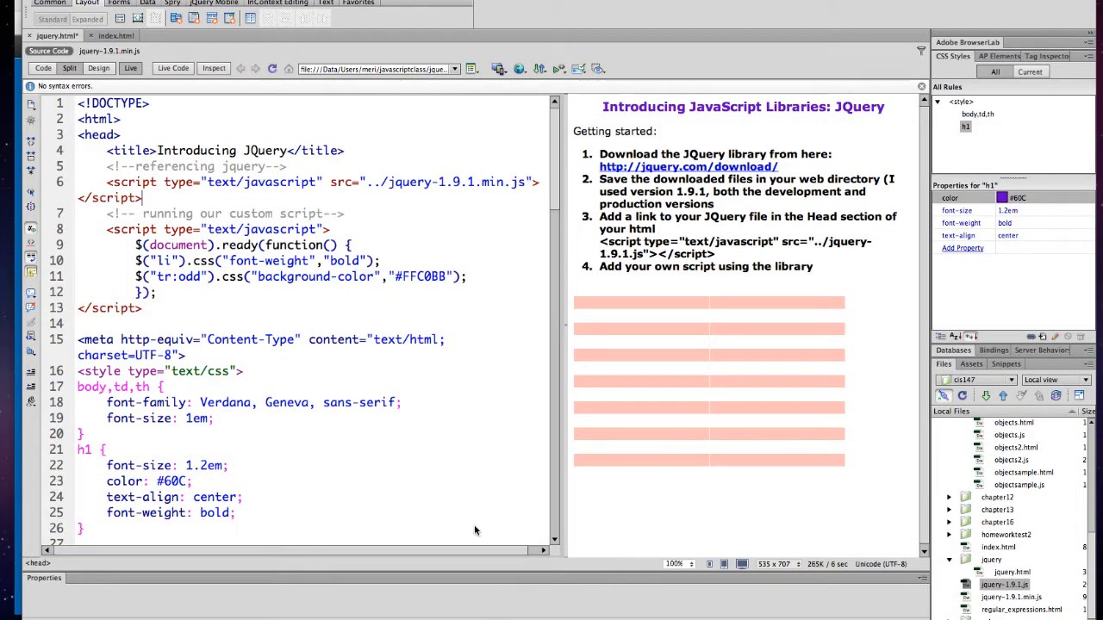
pyautogui.moveTo(153, 222)
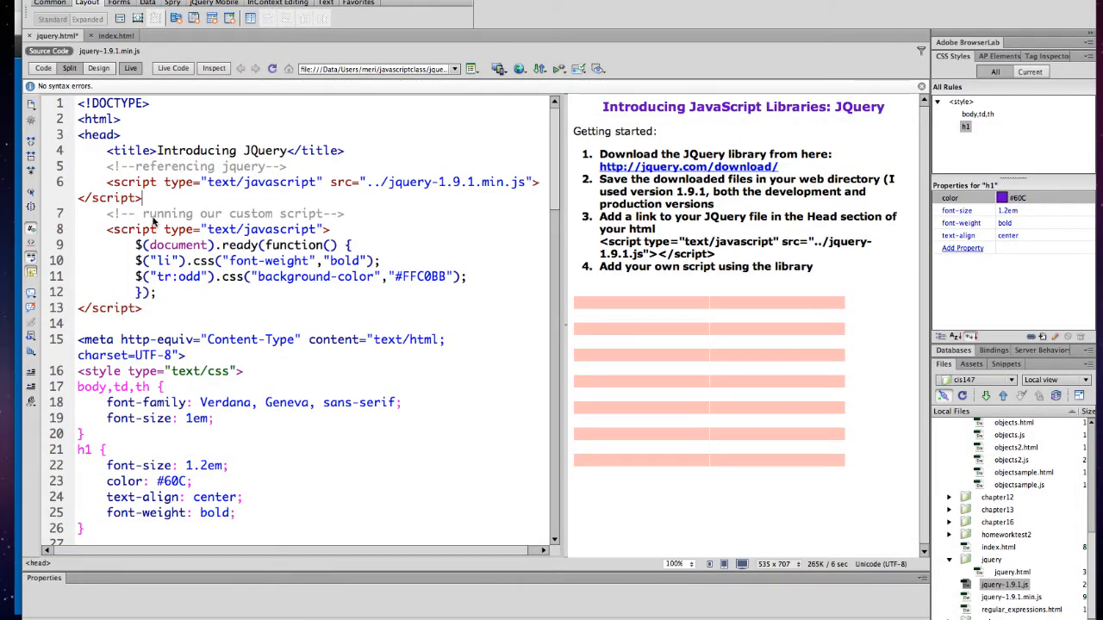
pyautogui.moveTo(152, 260)
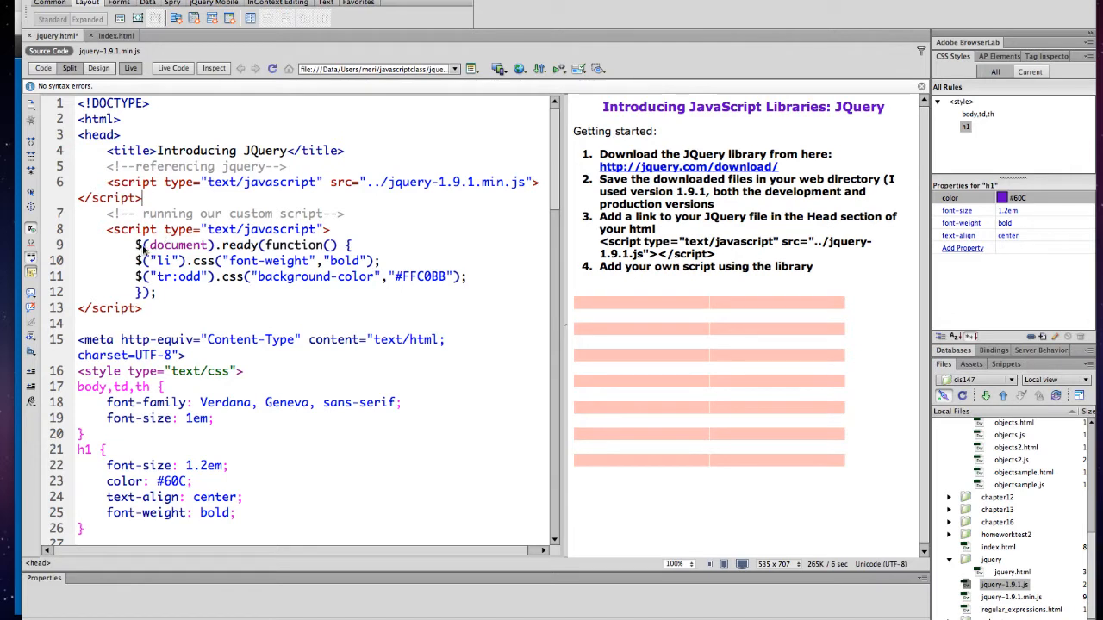
pyautogui.moveTo(147, 255)
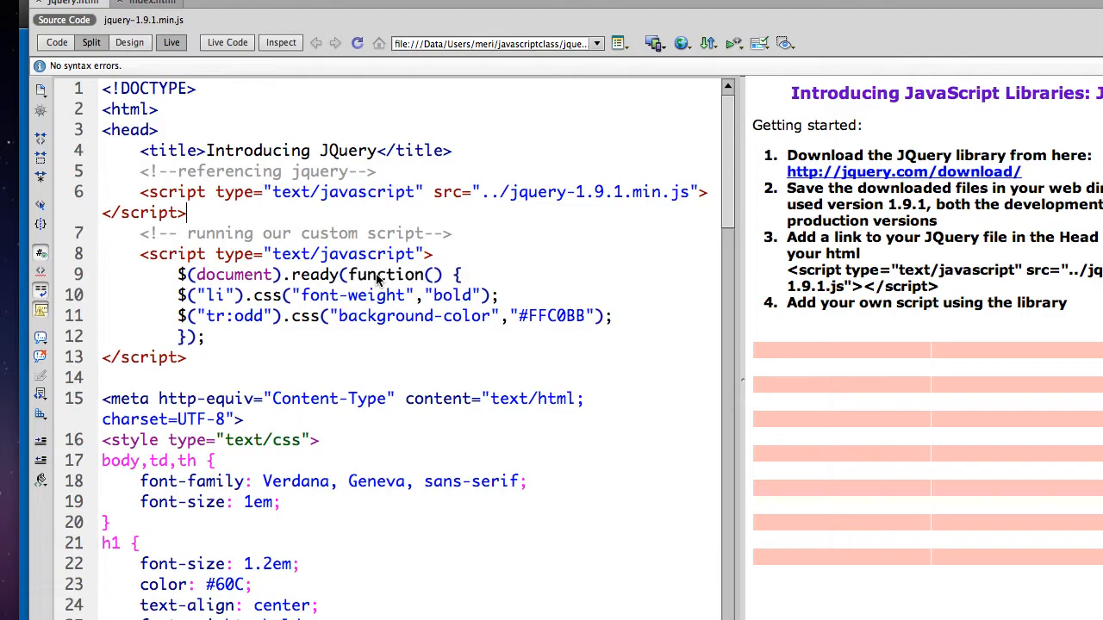
pyautogui.moveTo(482, 285)
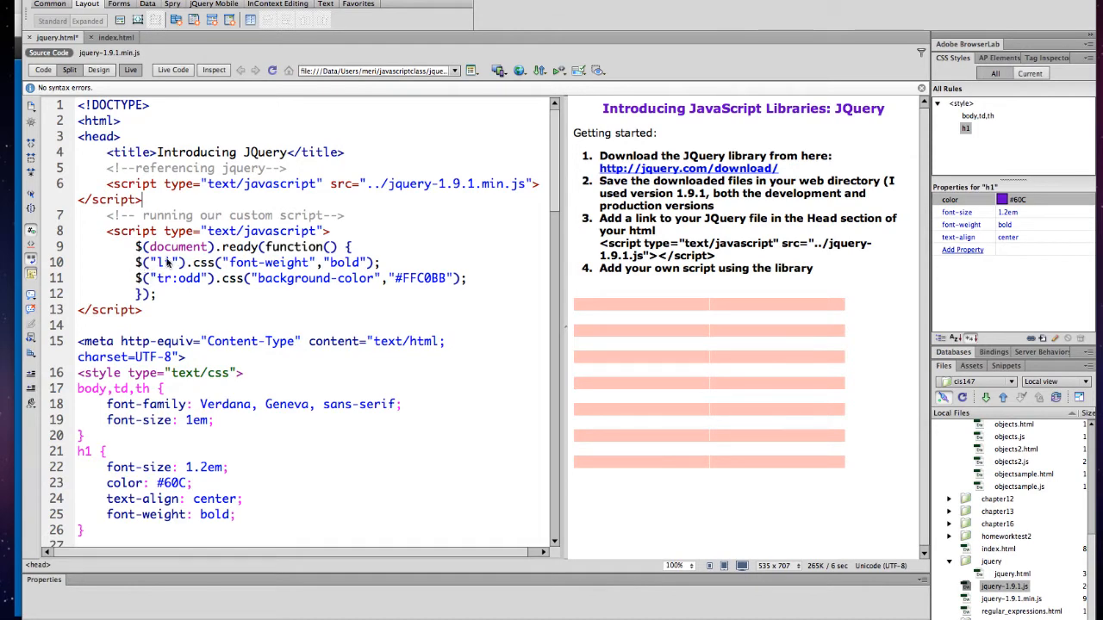
# - Review jquery.html's head script and table markup in Split view
pyautogui.scroll(-3)
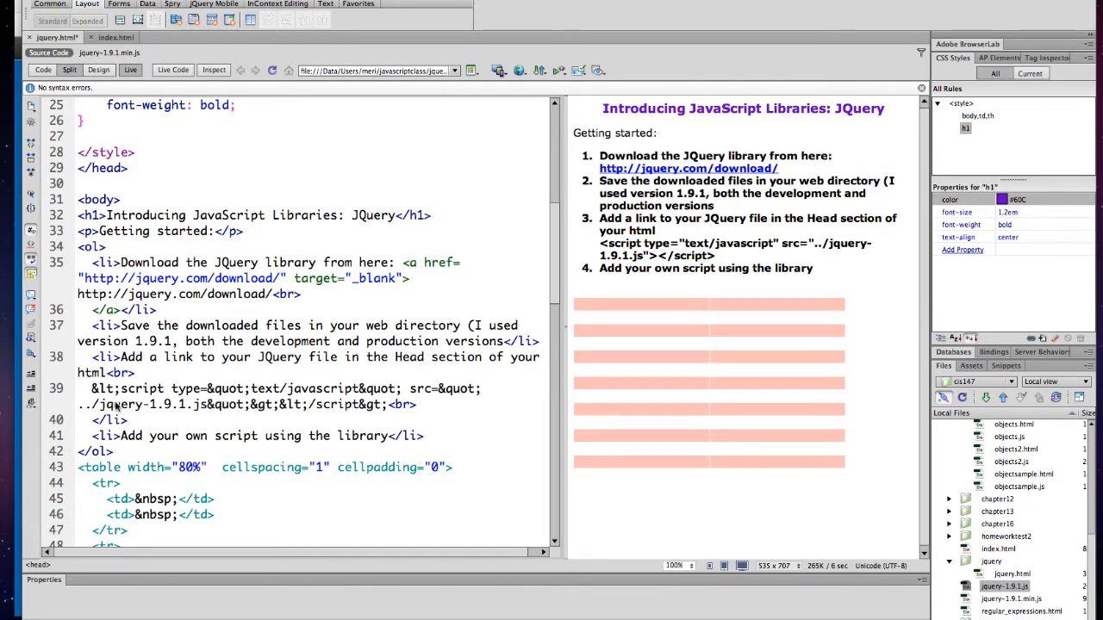
pyautogui.scroll(3)
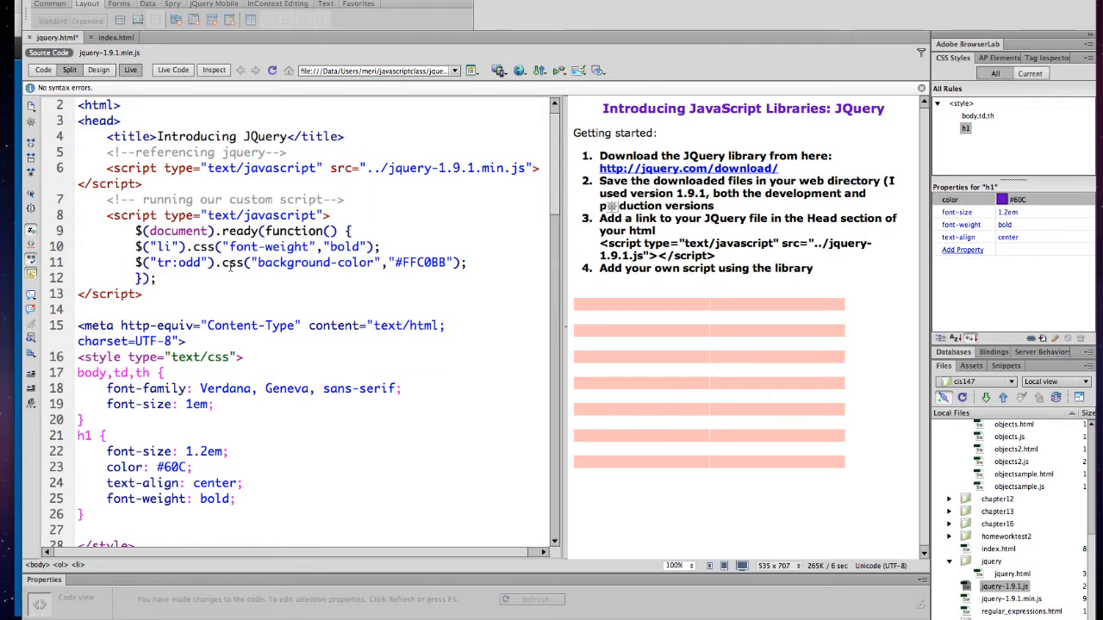
pyautogui.moveTo(276, 420)
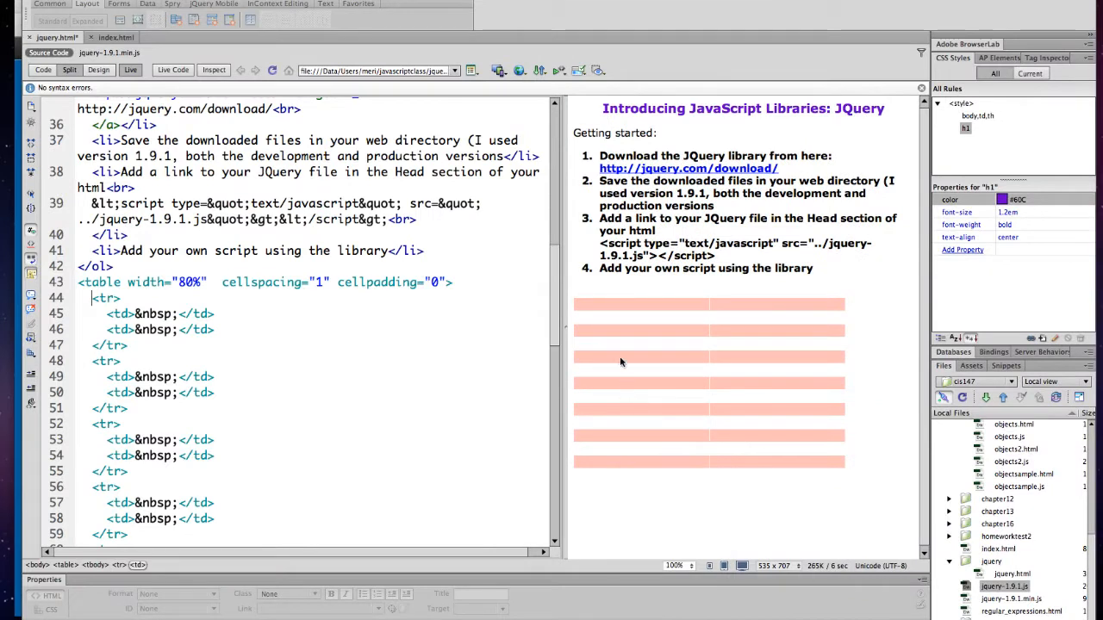
pyautogui.moveTo(676, 400)
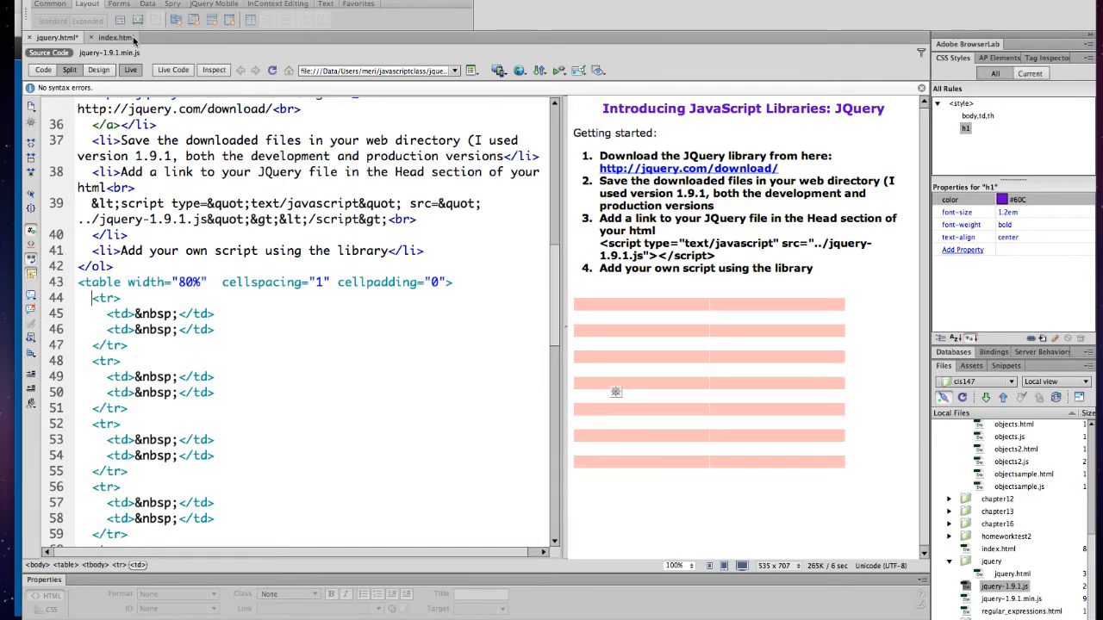
# - Show index.html's Weekly Assignments table in full-width Design view with its alternating blue rows
pyautogui.click(117, 38)
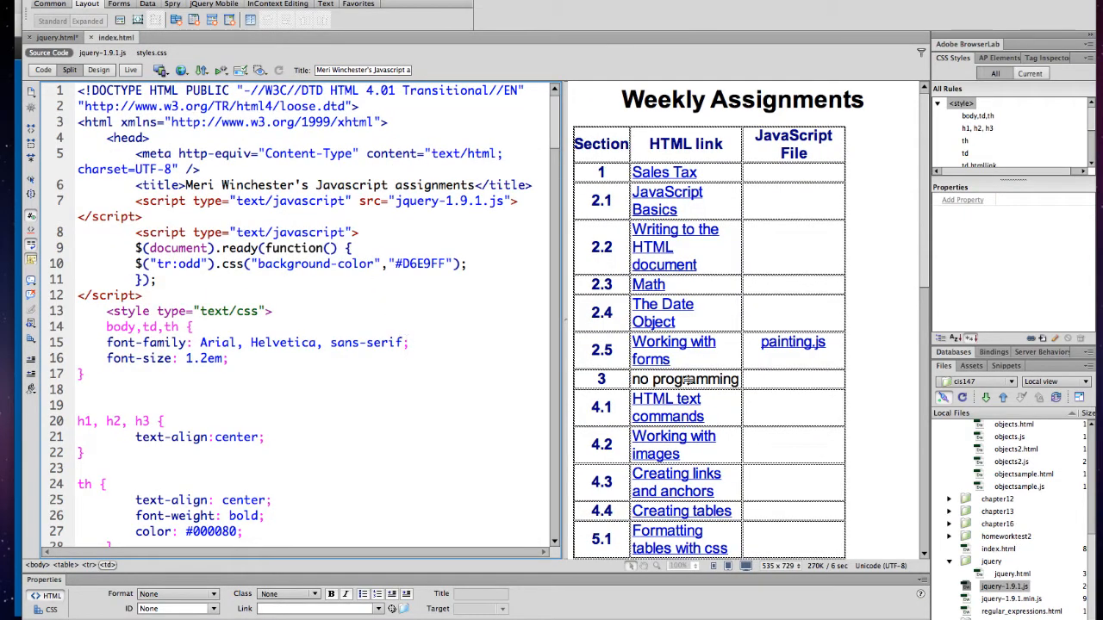
pyautogui.scroll(-3)
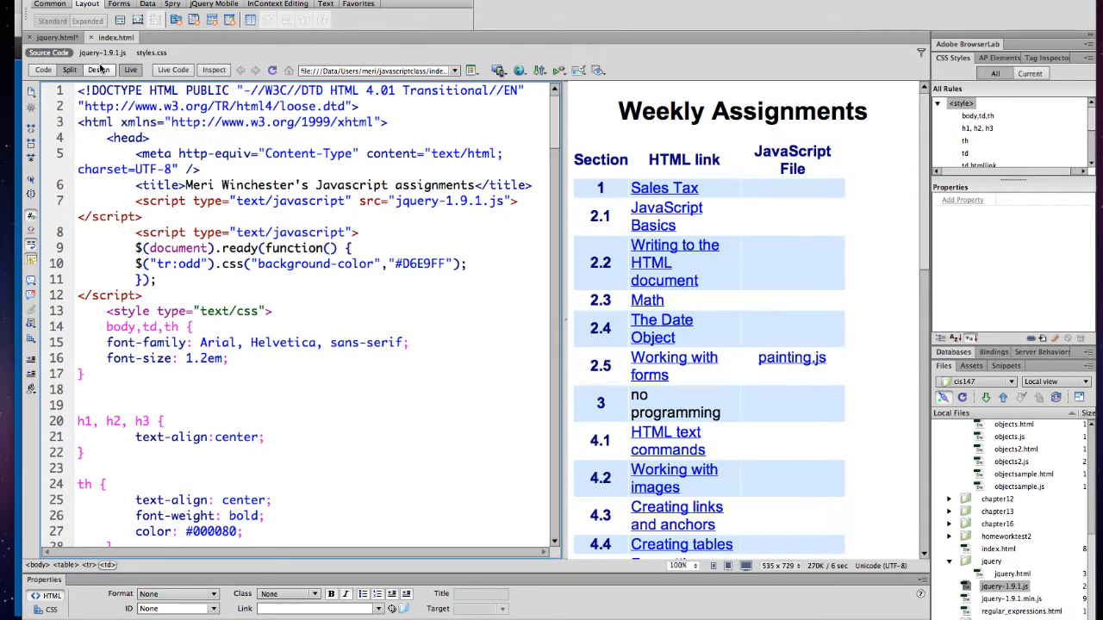
pyautogui.click(99, 68)
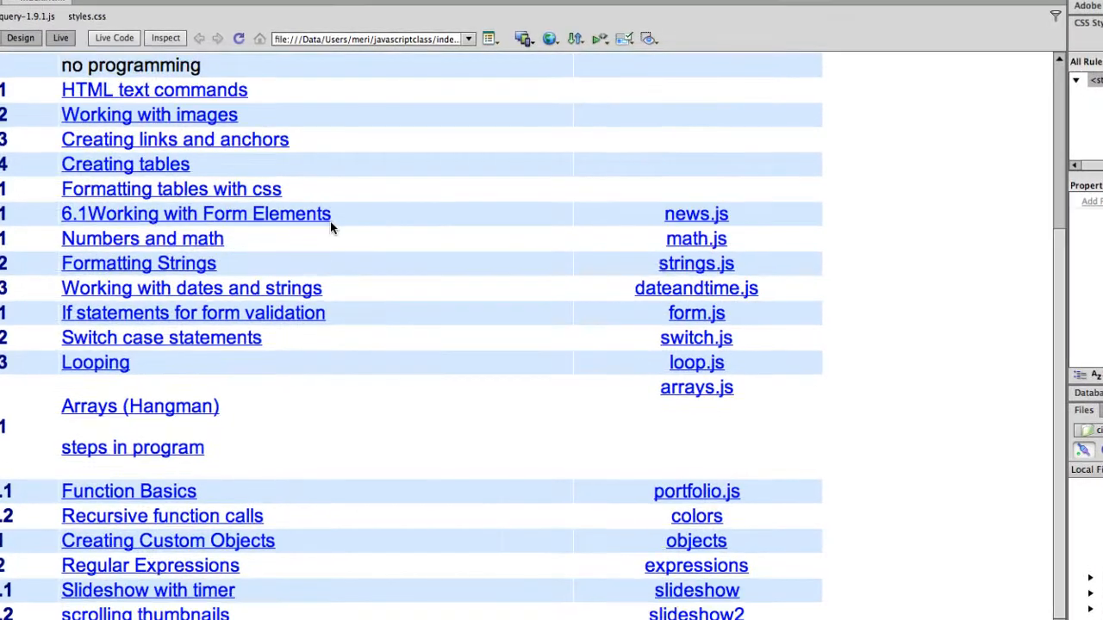
pyautogui.scroll(-3)
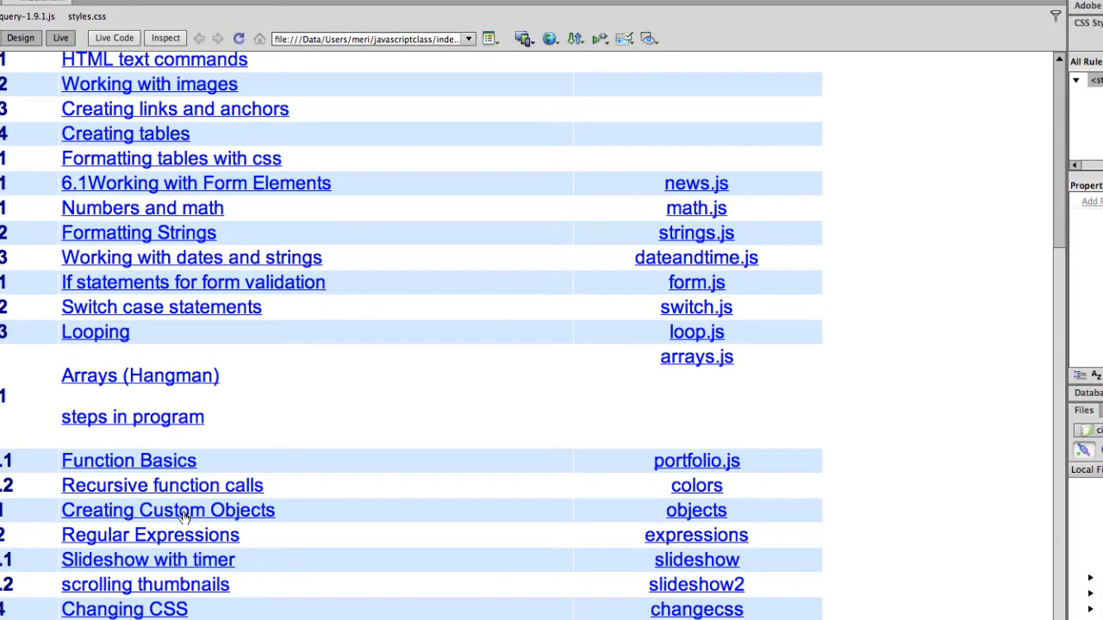
pyautogui.moveTo(183, 421)
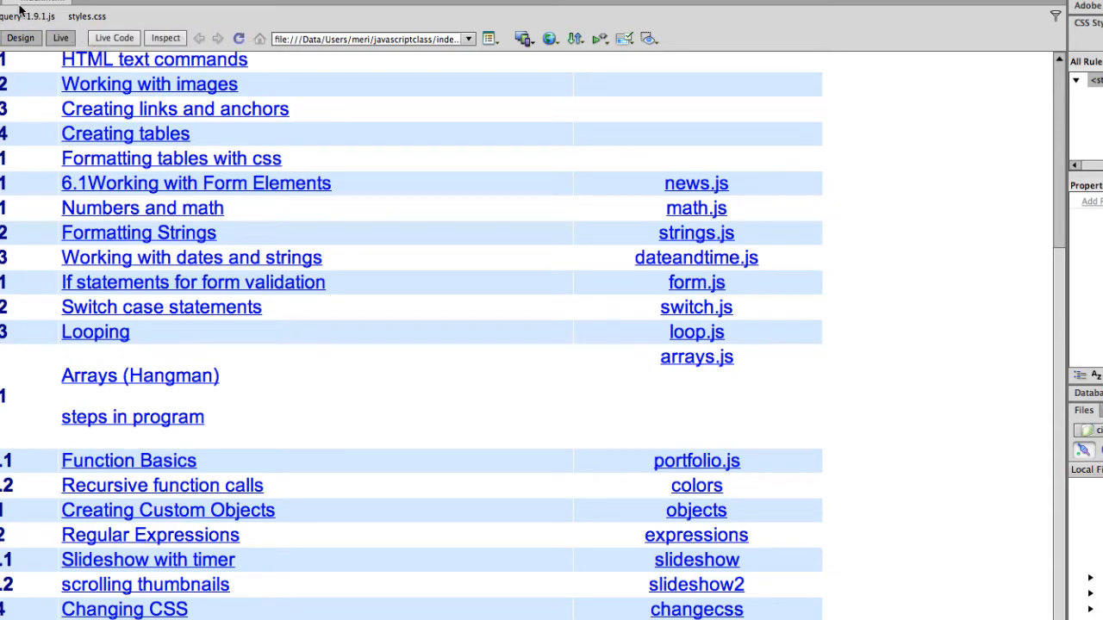
pyautogui.moveTo(26, 15)
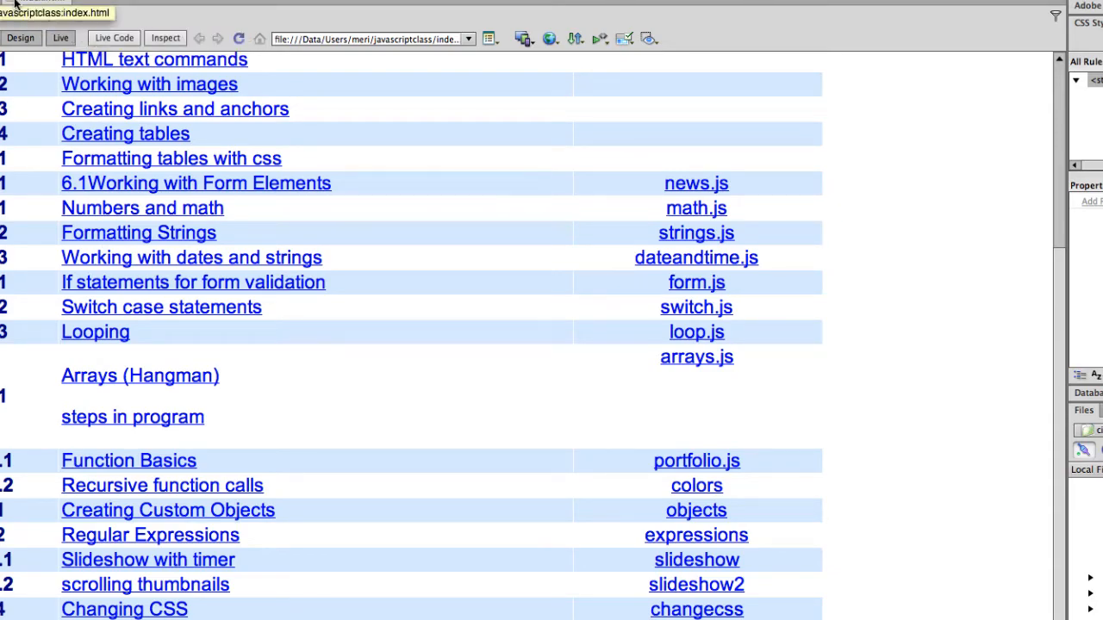